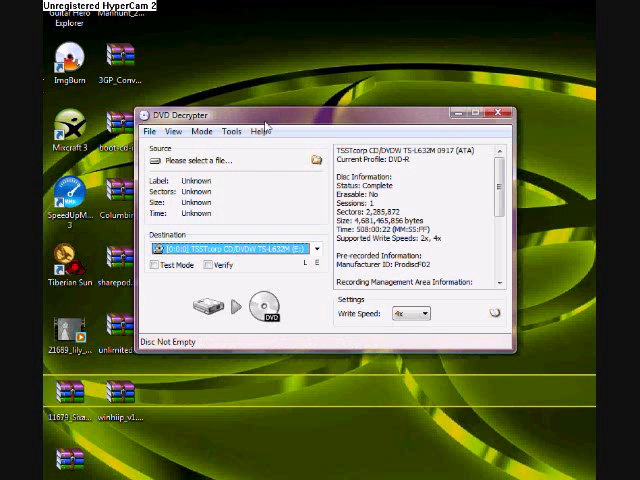
- Switch DVD Decrypter to IFO mode so the disc's VTS title sets and chapters are listed
click(232, 132)
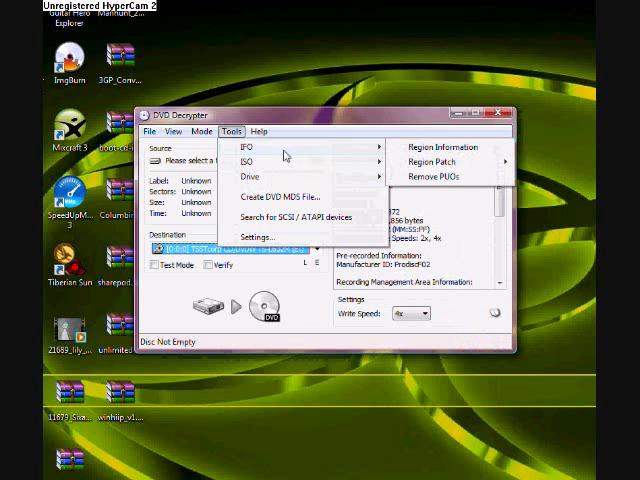
click(202, 132)
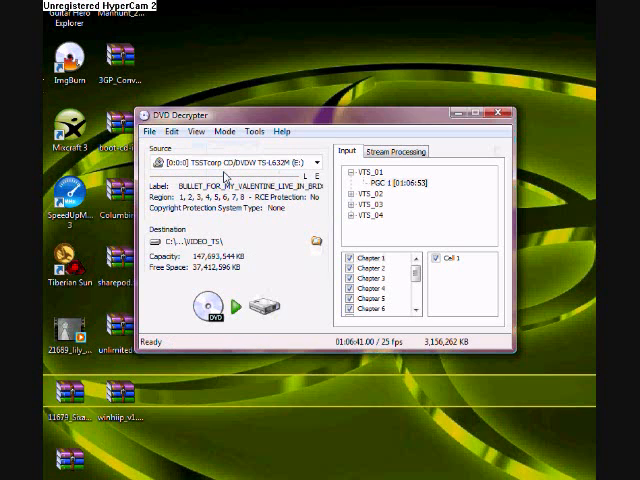
- Choose the DVD drive as source and select the VTS_01 main-title program chain
click(238, 162)
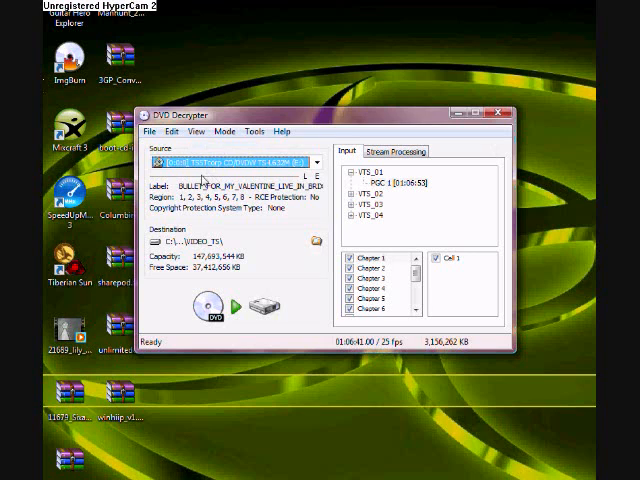
click(400, 180)
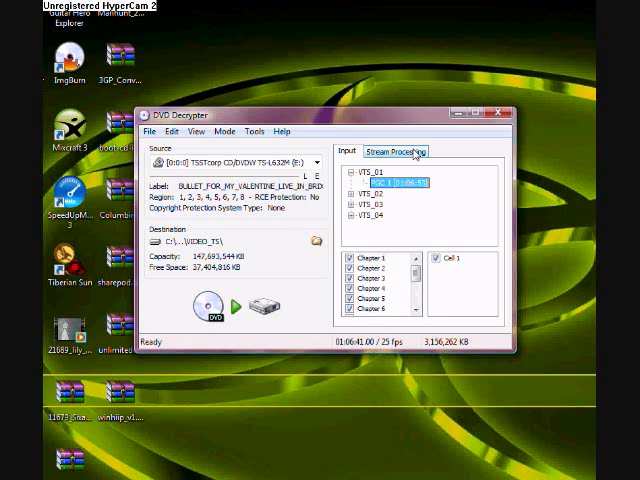
click(348, 152)
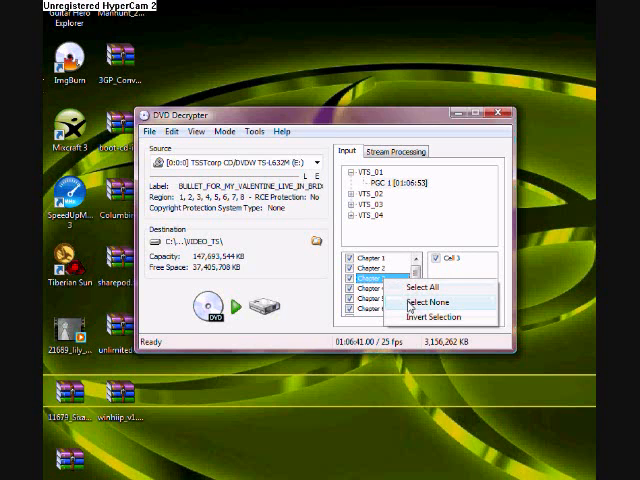
- Clear all chapters and tick only Chapter 1 (about 4½ minutes, 231 MB)
click(424, 300)
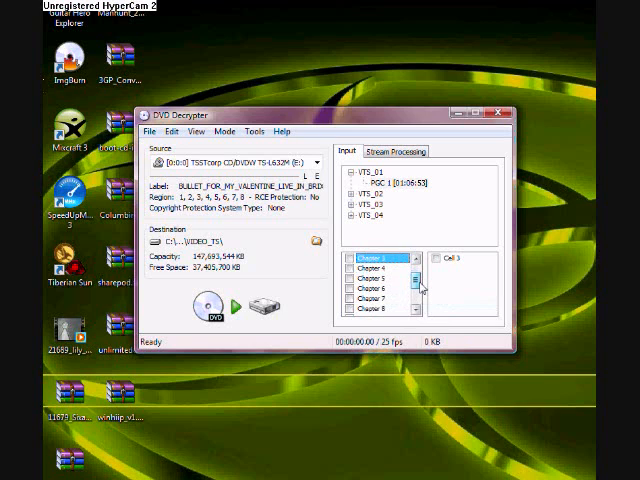
click(412, 280)
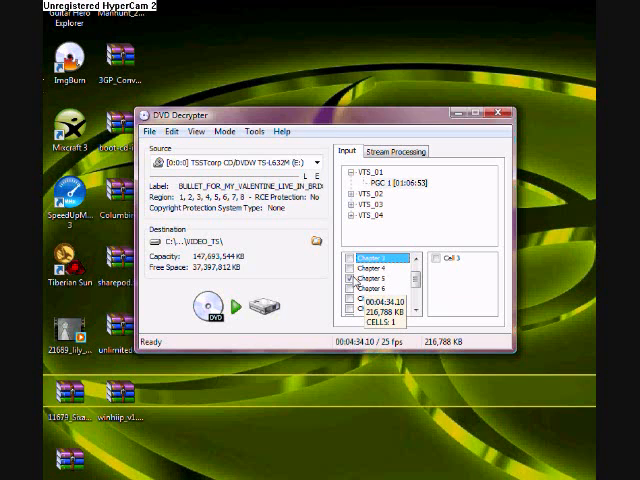
click(394, 152)
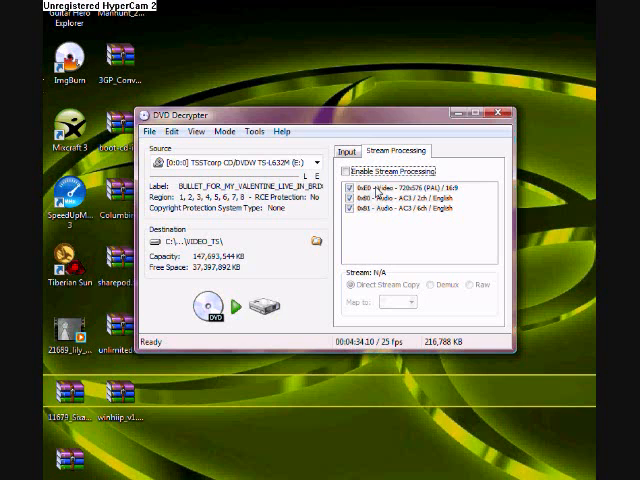
- Enable Stream Processing and set the Desktop as the output destination folder
click(340, 172)
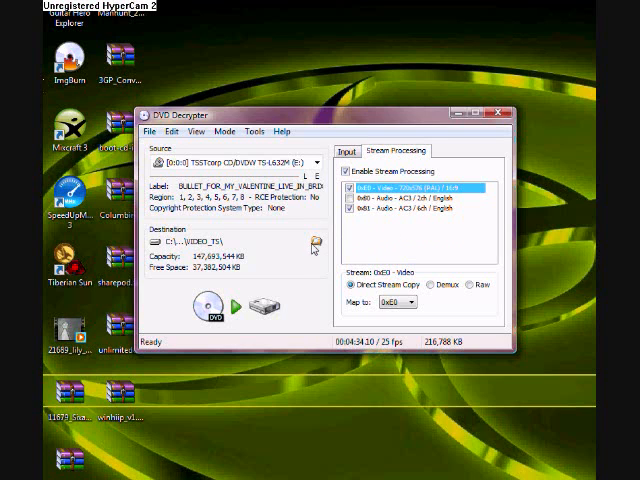
click(314, 240)
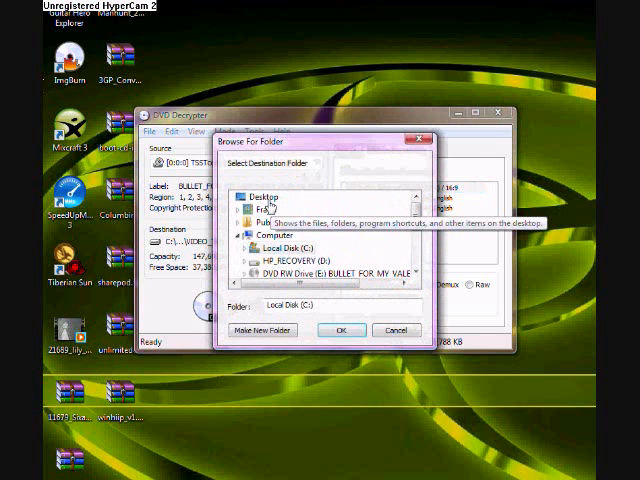
click(340, 330)
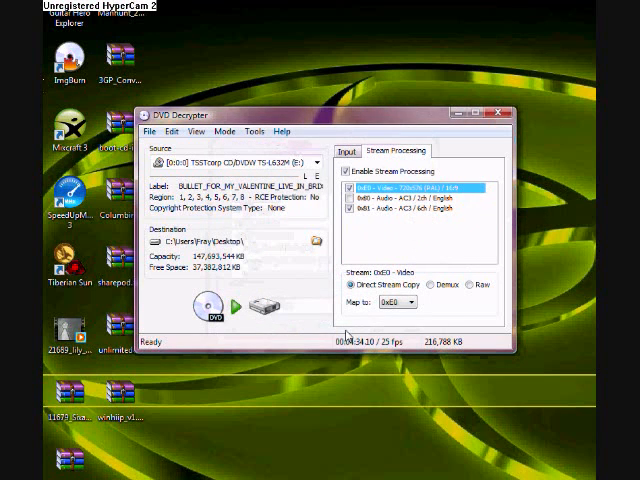
- Decrypt the chosen chapter to a VOB on the desktop, confirm success, and close DVD Decrypter
click(234, 304)
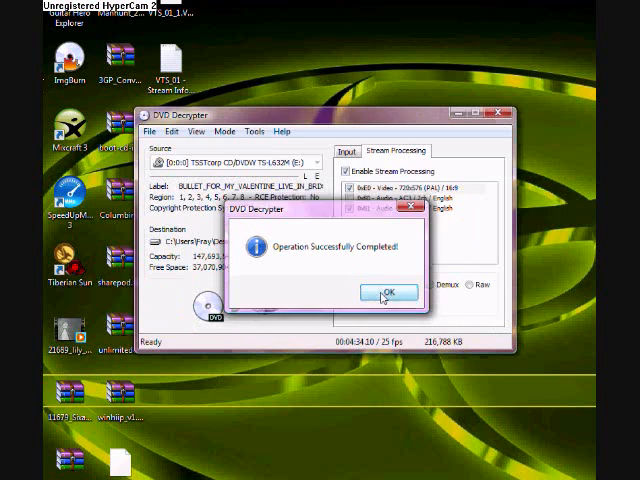
click(384, 292)
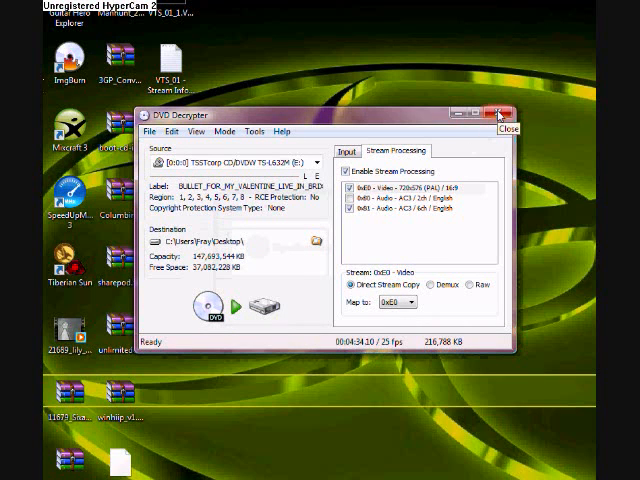
click(500, 116)
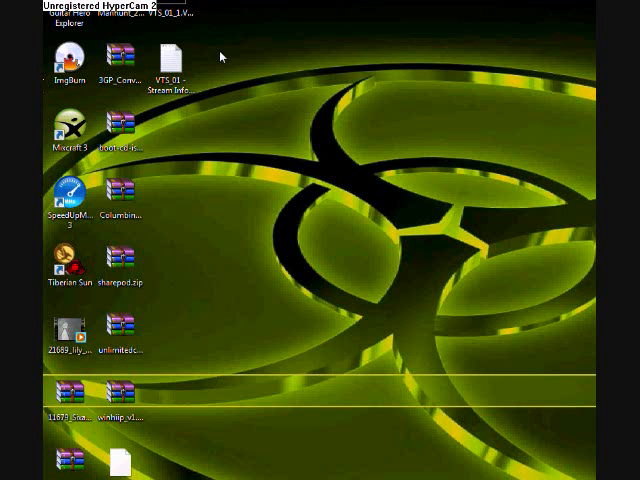
- Try opening VTS_01_1.VOB, cancel the Windows prompt, and view the file's Properties
double_click(172, 64)
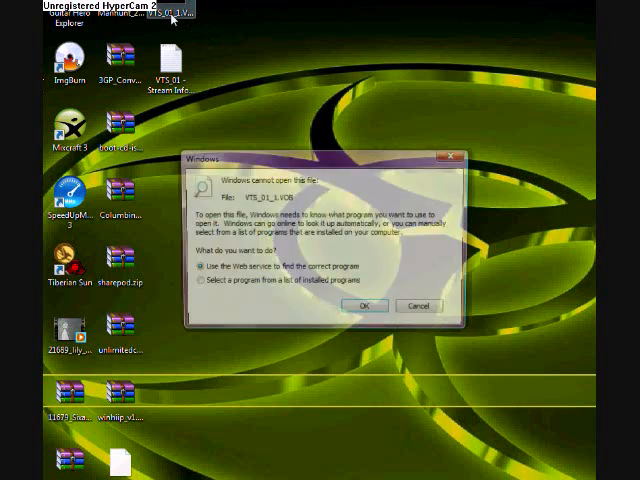
click(418, 306)
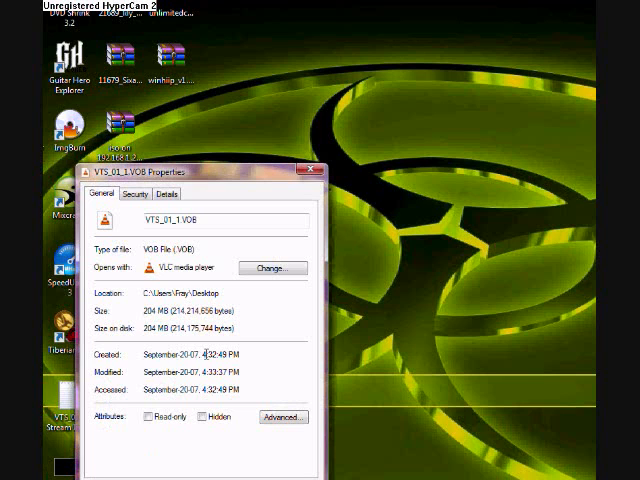
- Close Properties, open the 3GP Converter zip in WinRAR and run the 3GP_Converter034 setup
click(316, 172)
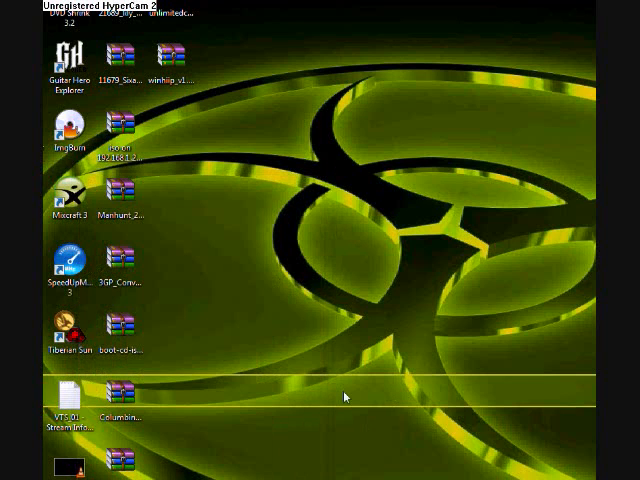
mouse_move(334, 386)
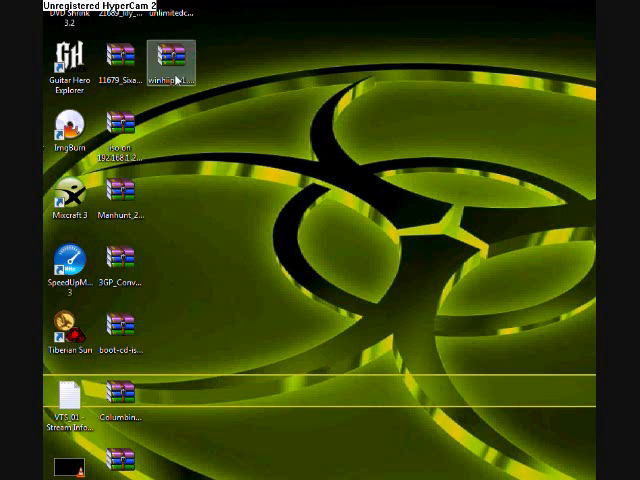
click(120, 390)
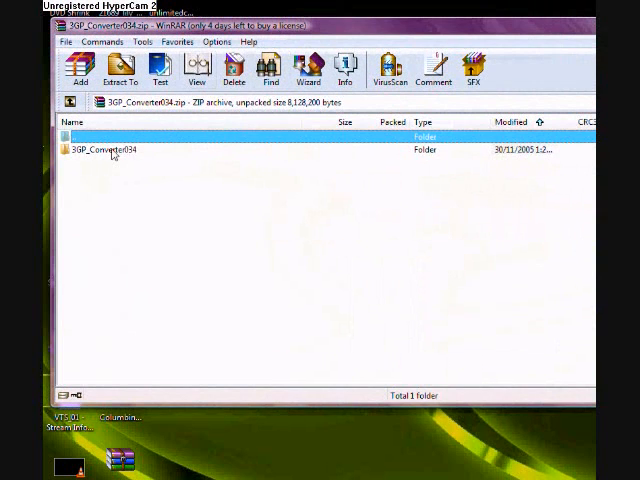
double_click(108, 150)
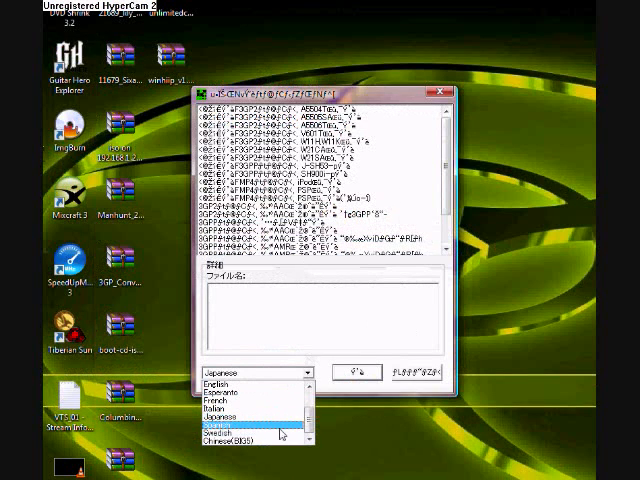
- Set the language to English and apply the 'Model: MP4 for iPod' output profile
click(250, 392)
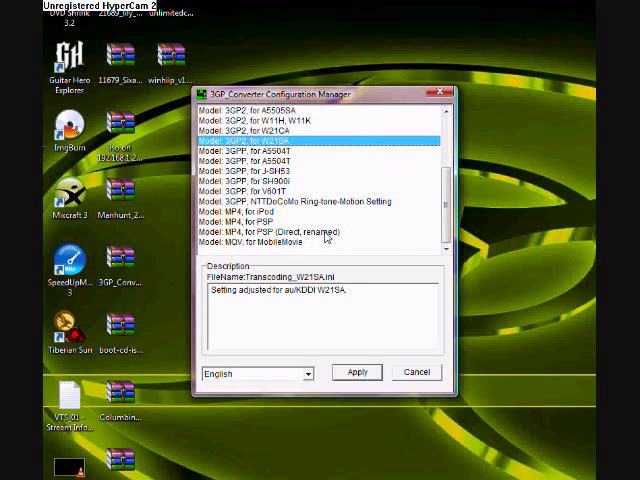
click(300, 216)
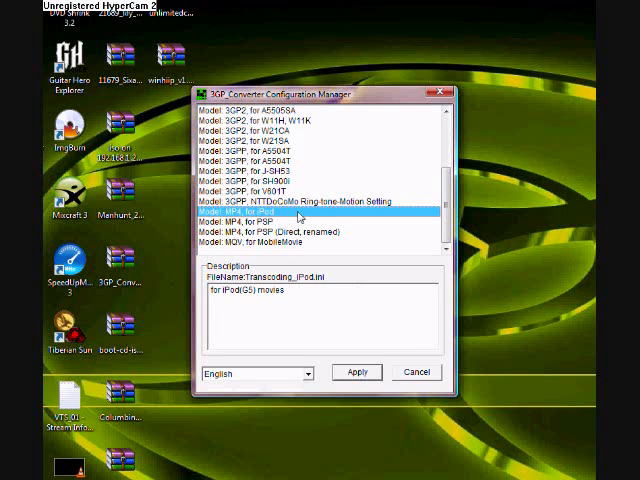
click(356, 372)
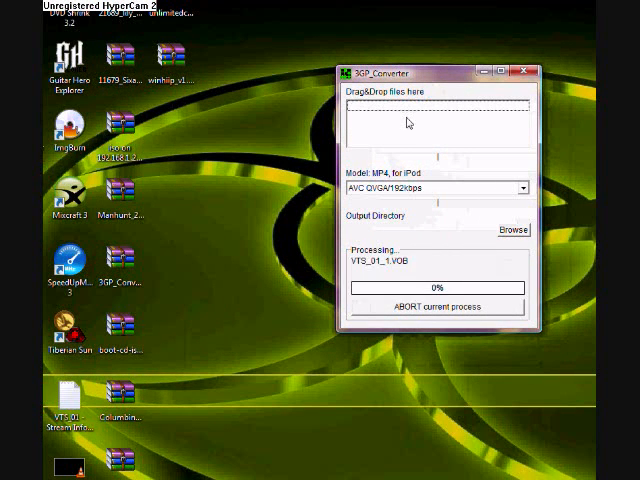
mouse_move(186, 176)
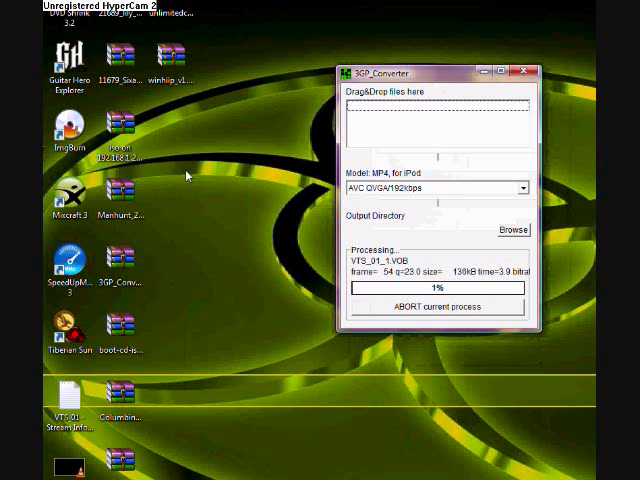